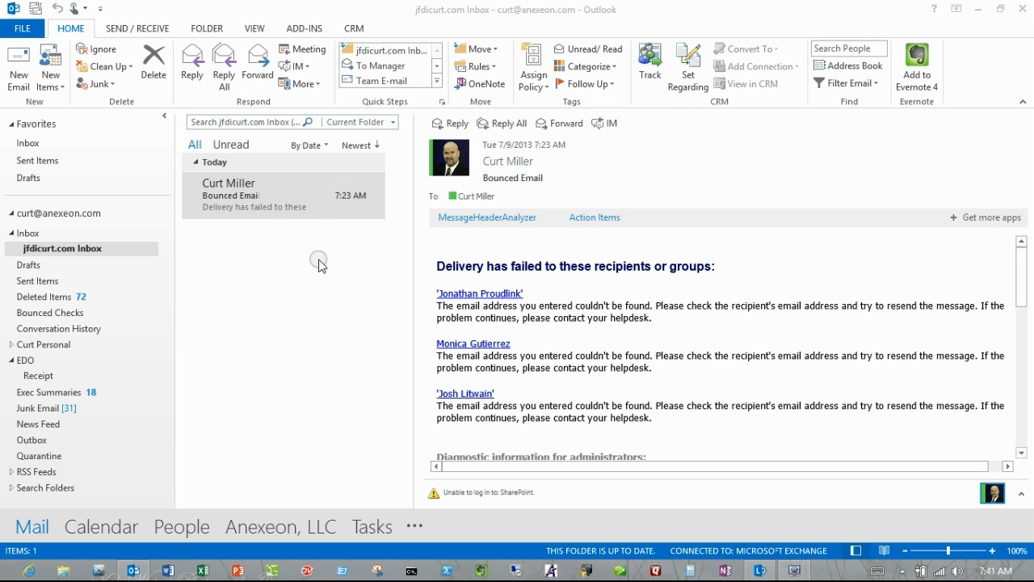
mouse_move(301, 256)
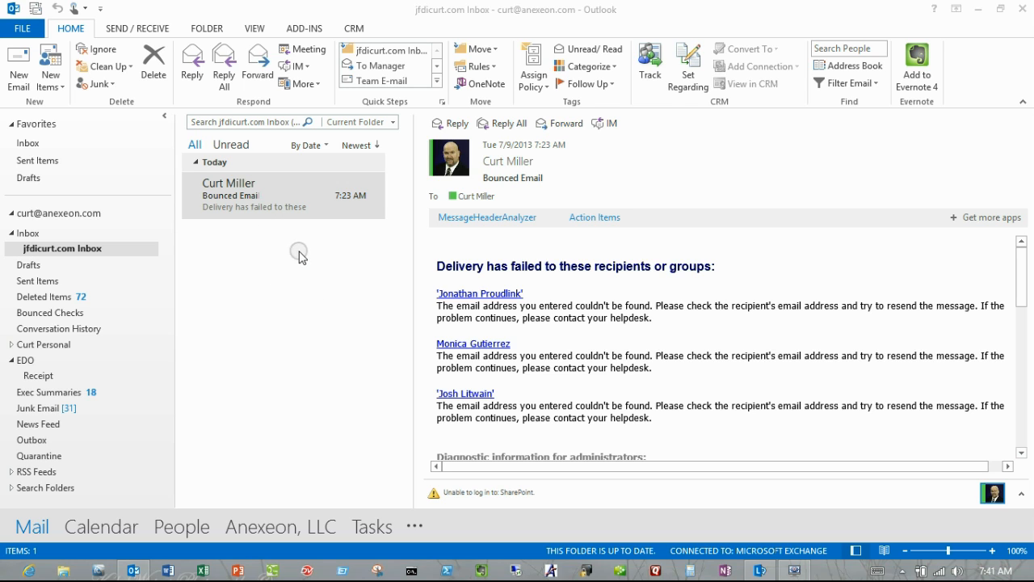
mouse_move(349, 265)
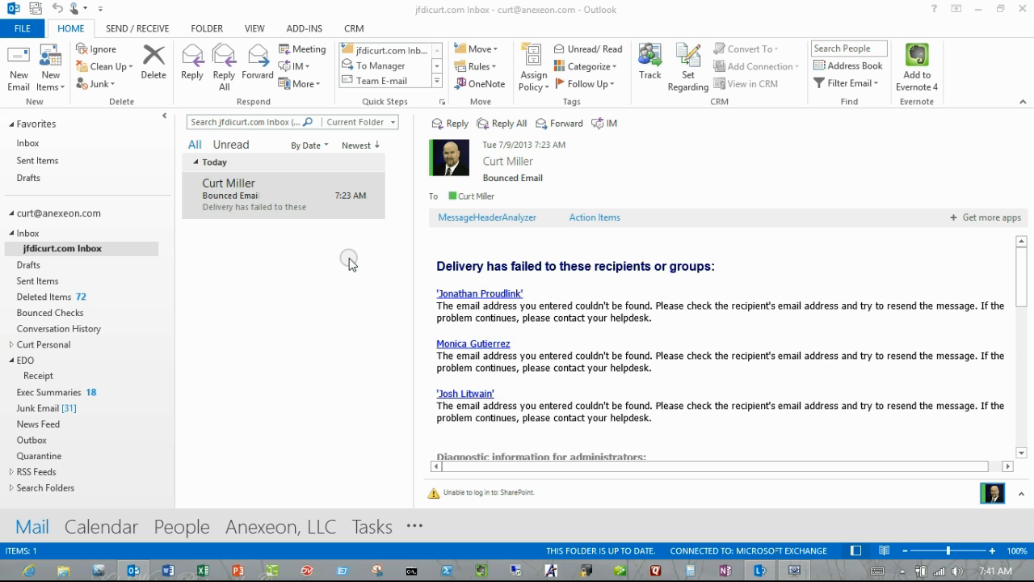
mouse_move(268, 207)
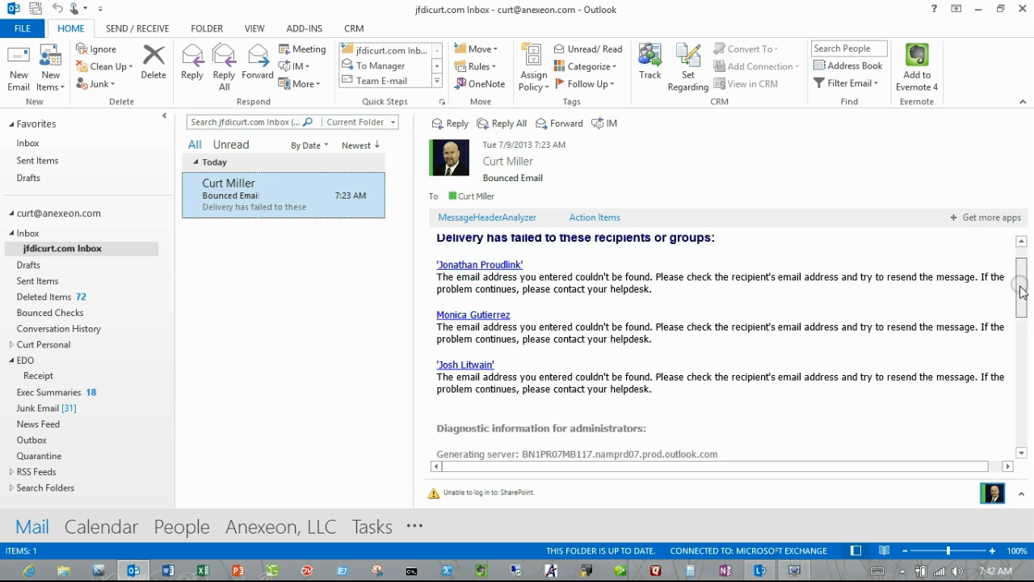
scroll(down, 3)
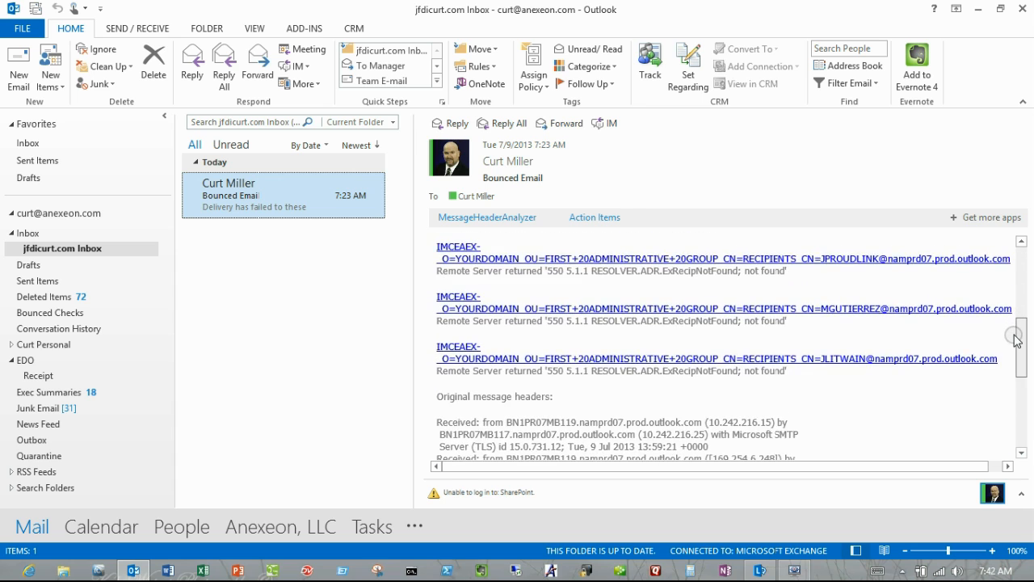
scroll(down, 3)
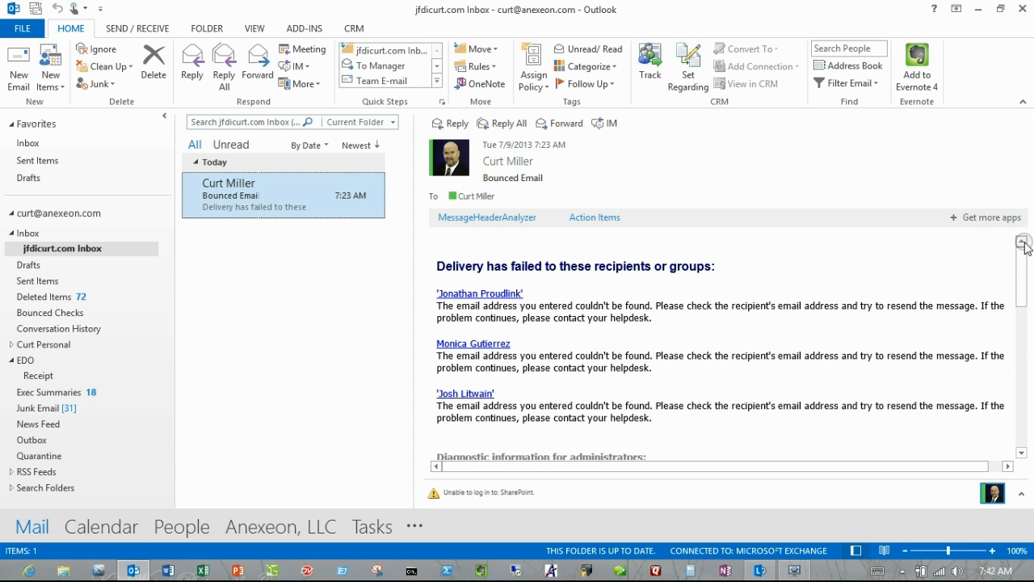
mouse_move(836, 204)
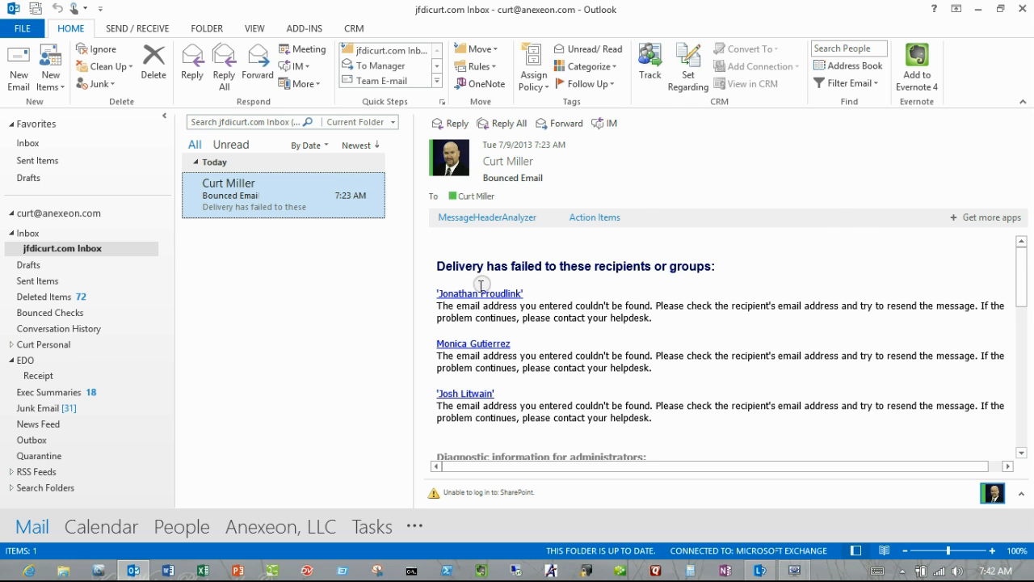
mouse_move(527, 294)
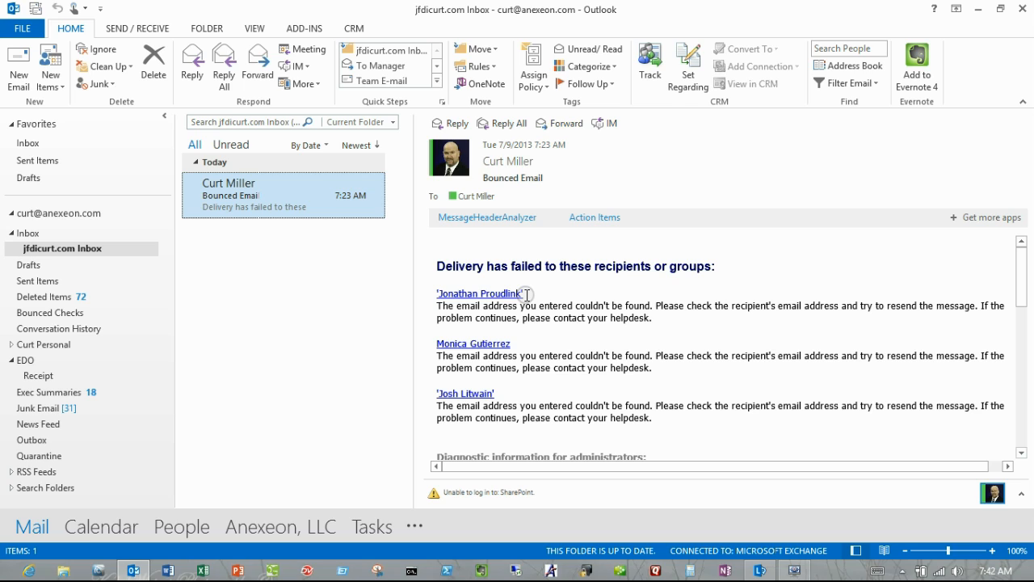
mouse_move(338, 273)
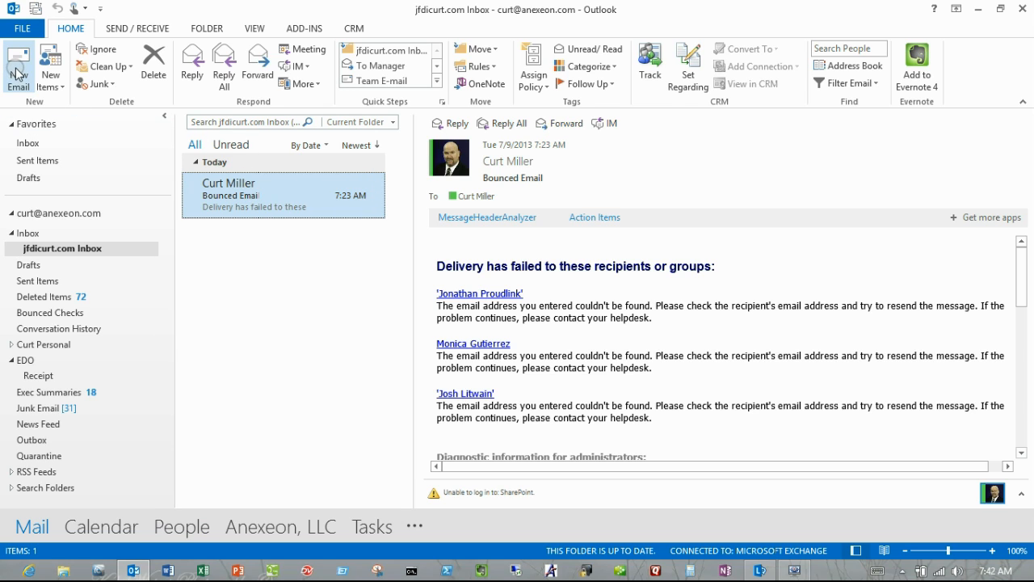
click(18, 64)
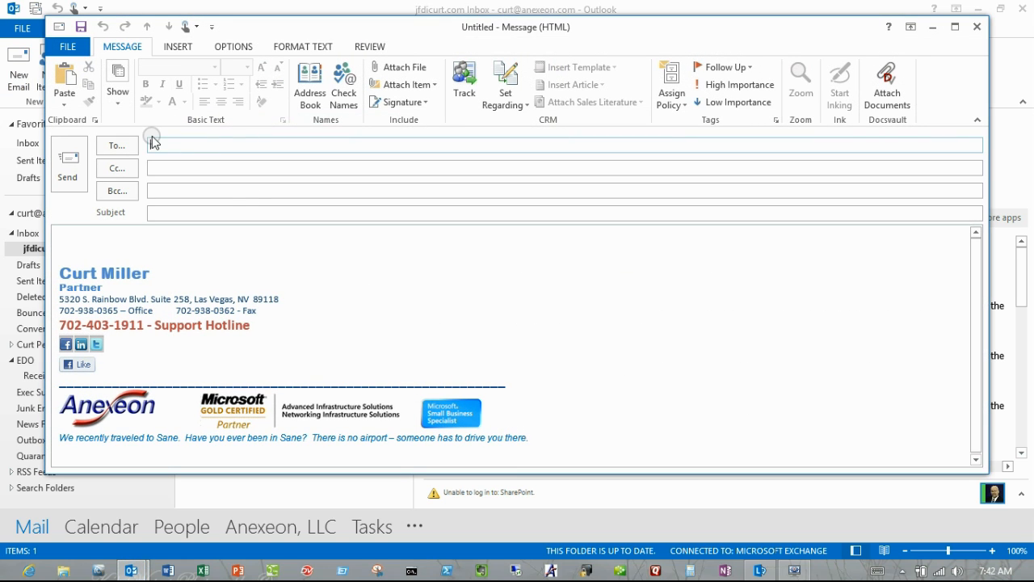
text(jon)
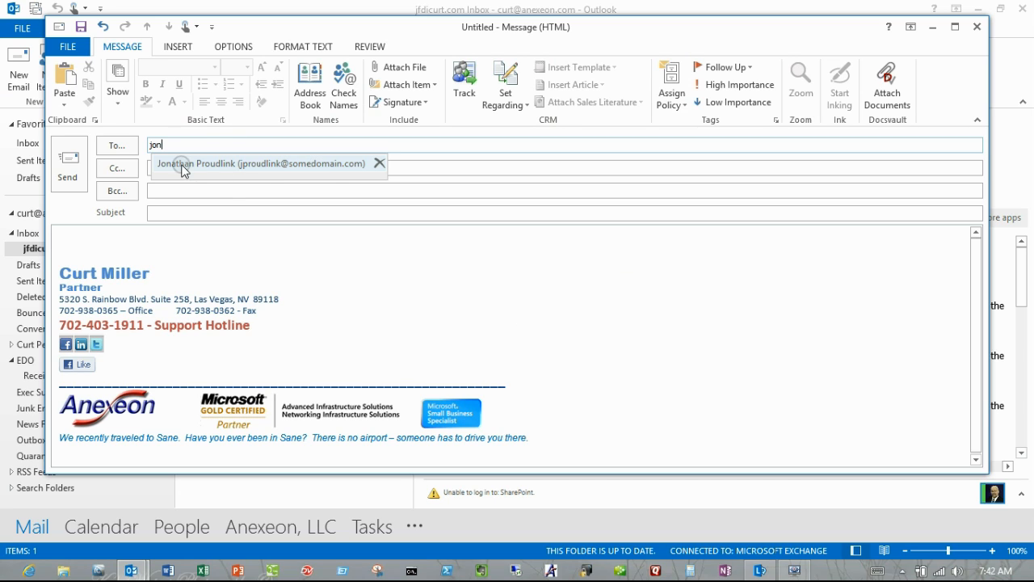
mouse_move(331, 178)
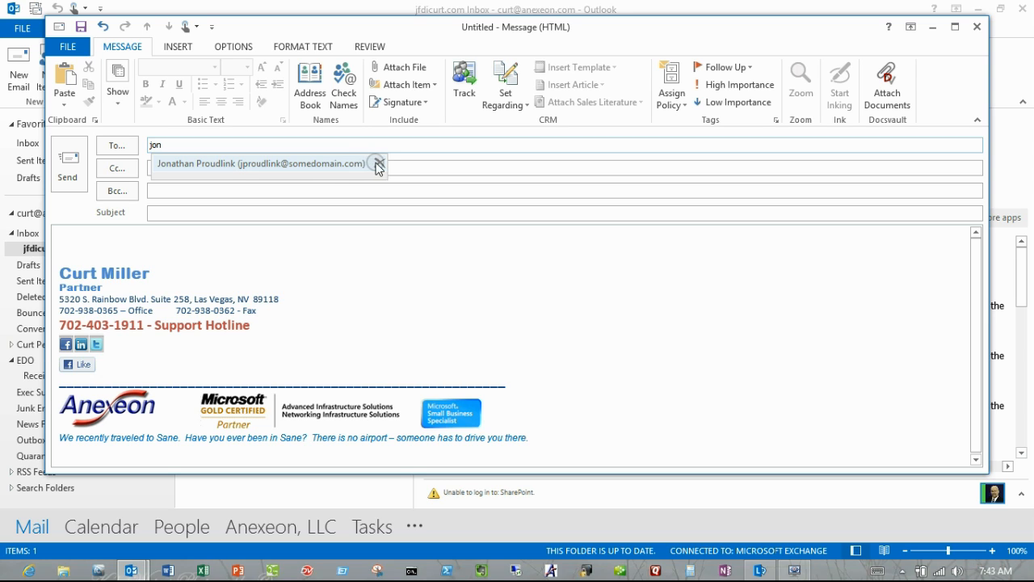
mouse_move(380, 165)
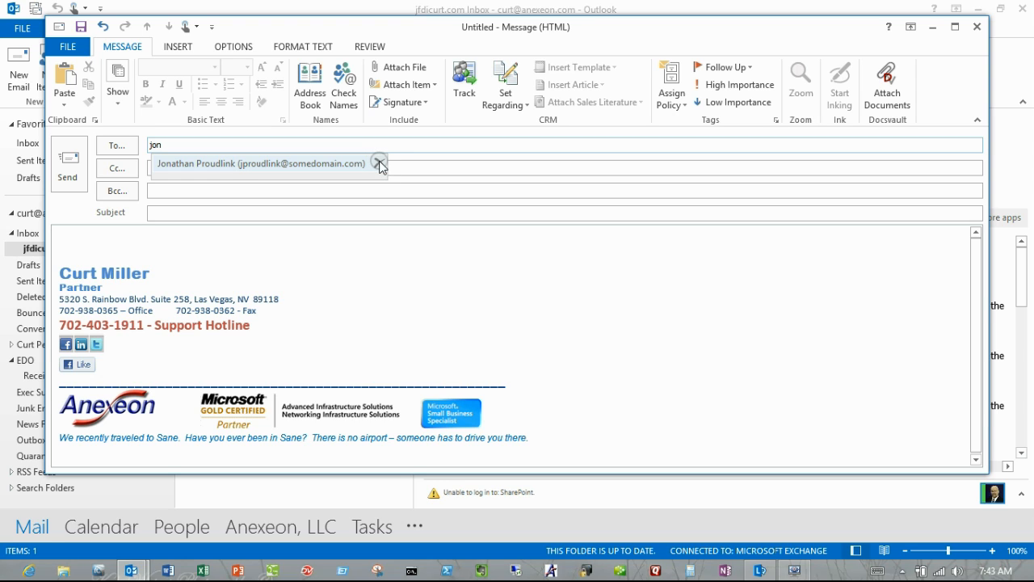
mouse_move(378, 163)
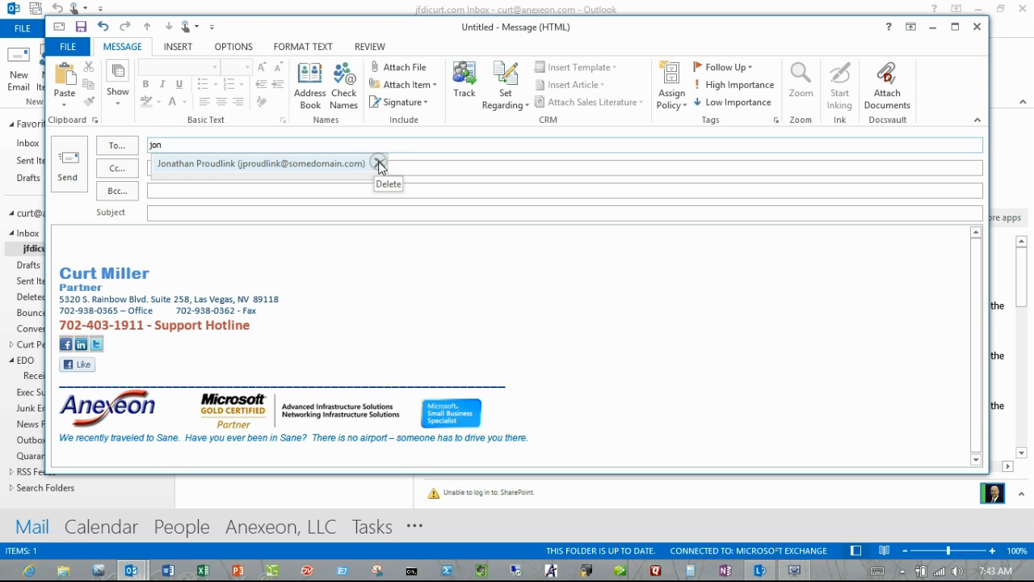
click(379, 162)
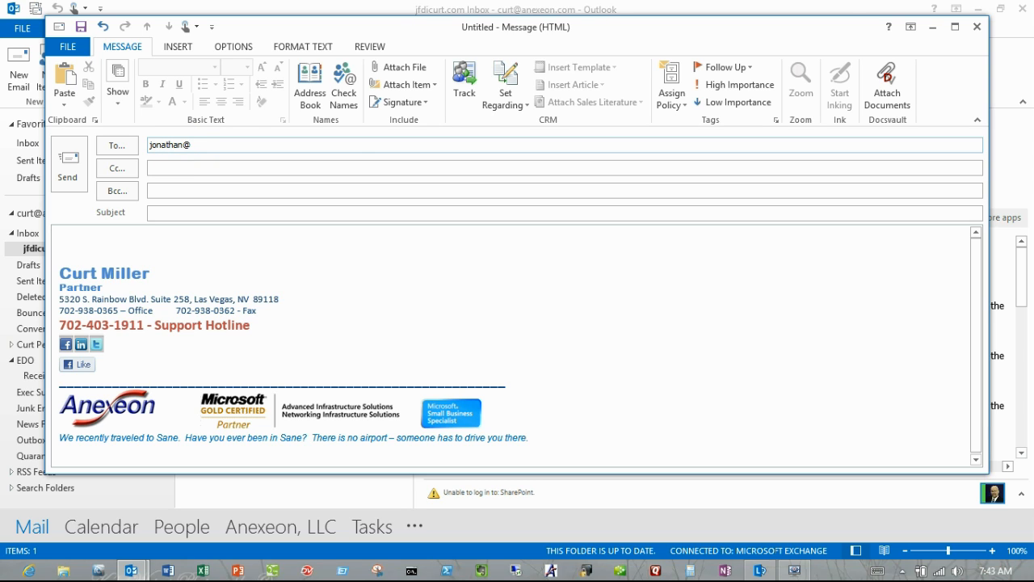
- Discard the test message without saving and switch to the contacts list
click(976, 25)
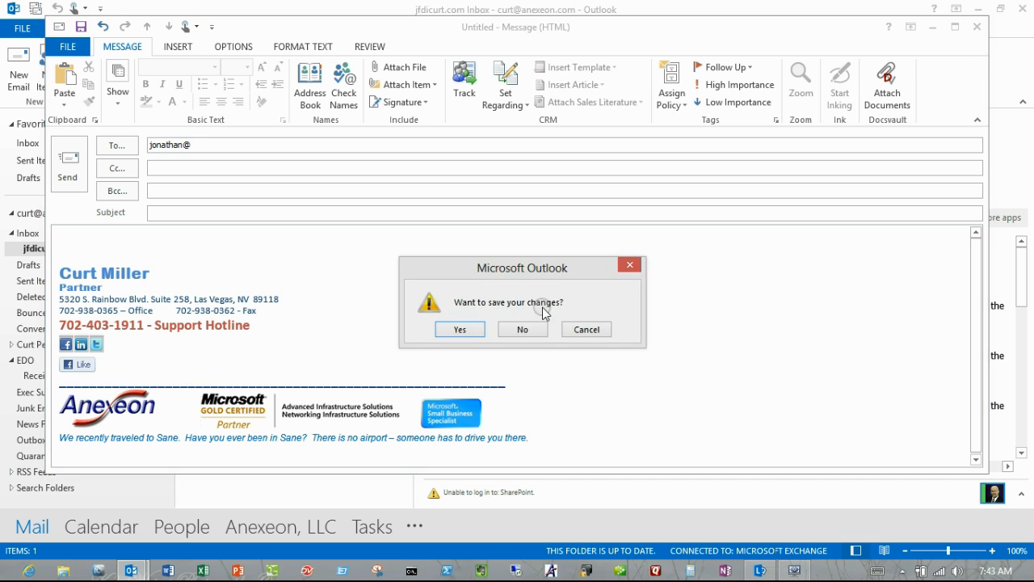
click(522, 330)
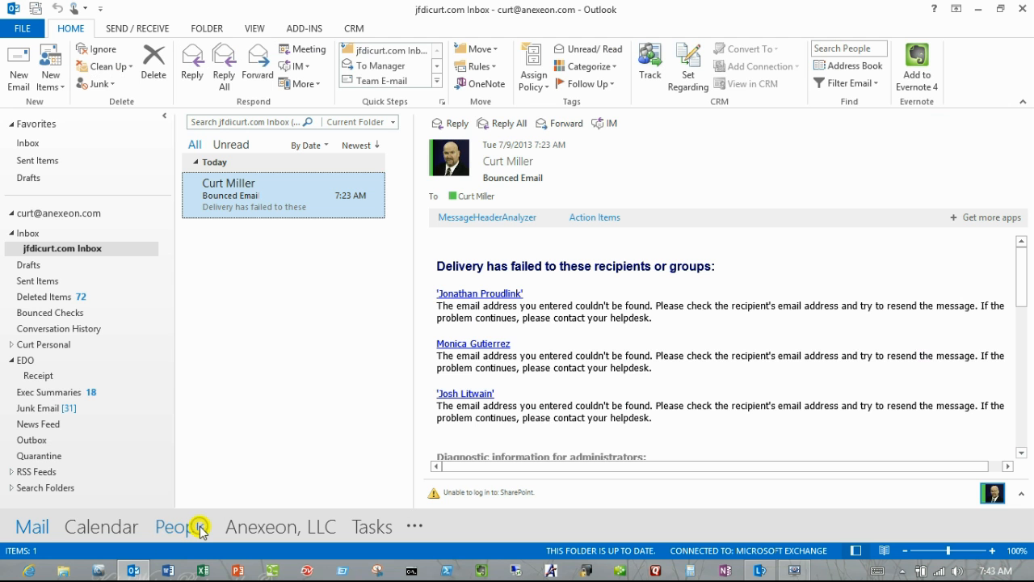
click(181, 527)
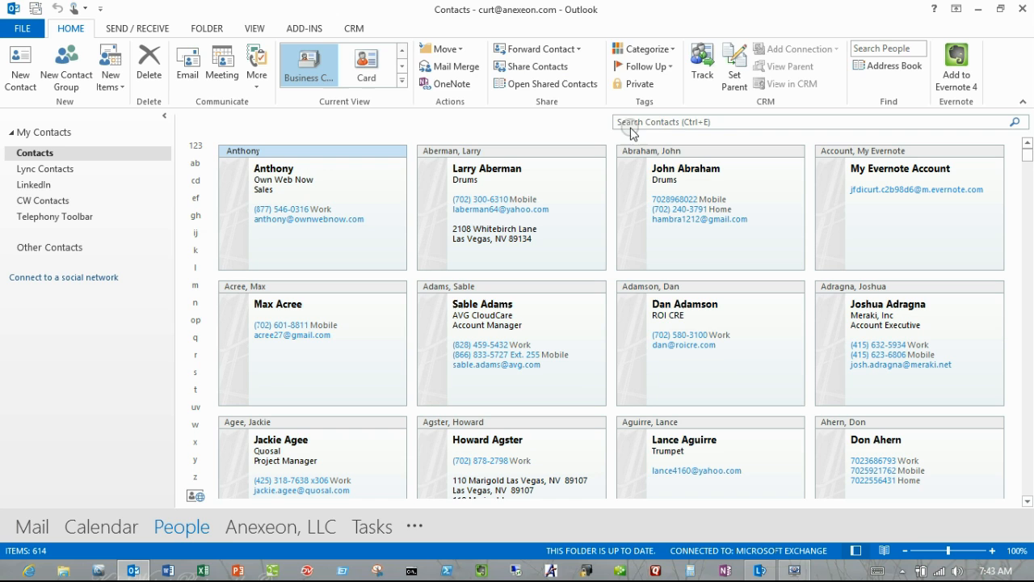
text(jona)
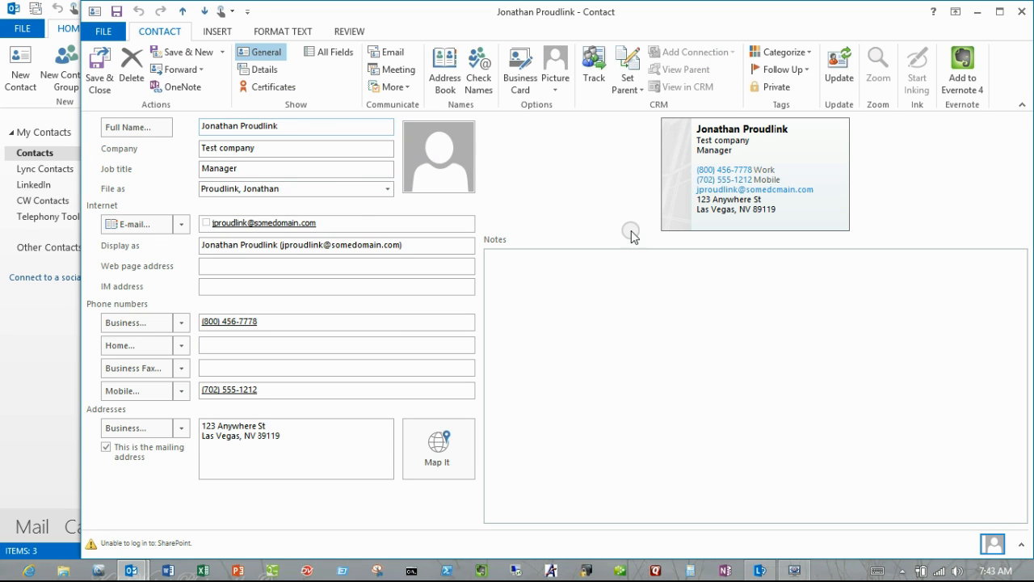
mouse_move(599, 196)
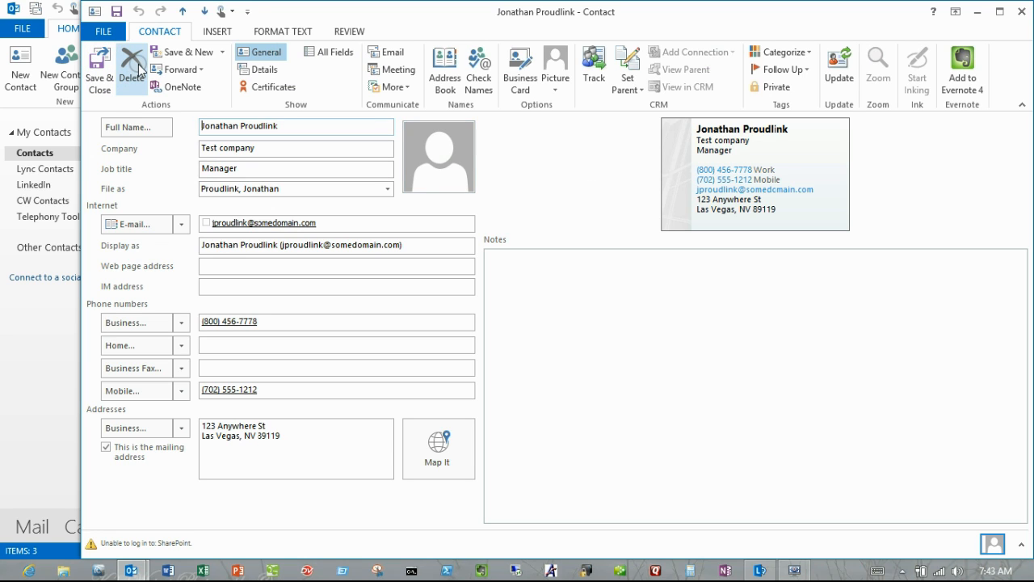
mouse_move(133, 68)
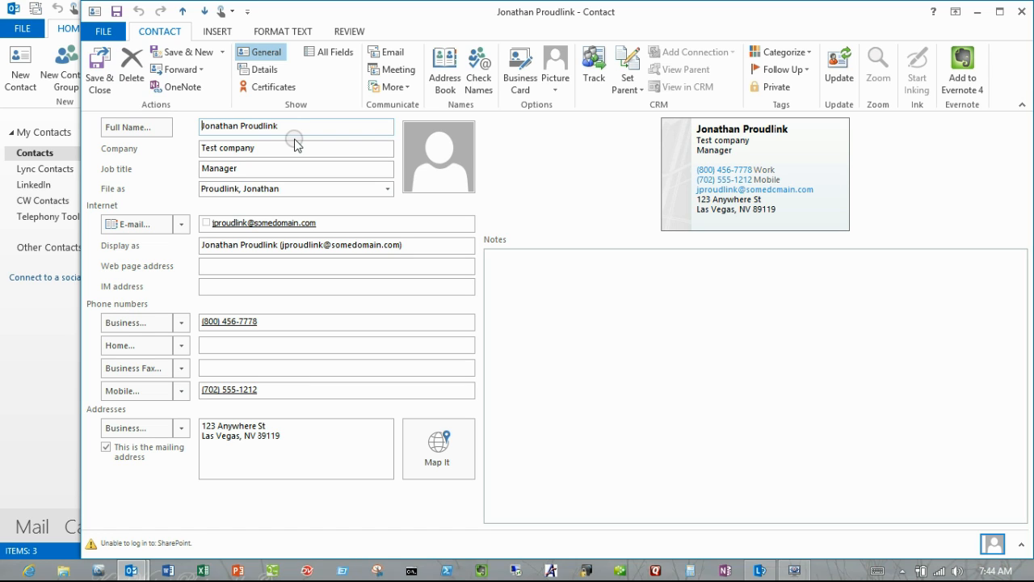
mouse_move(131, 64)
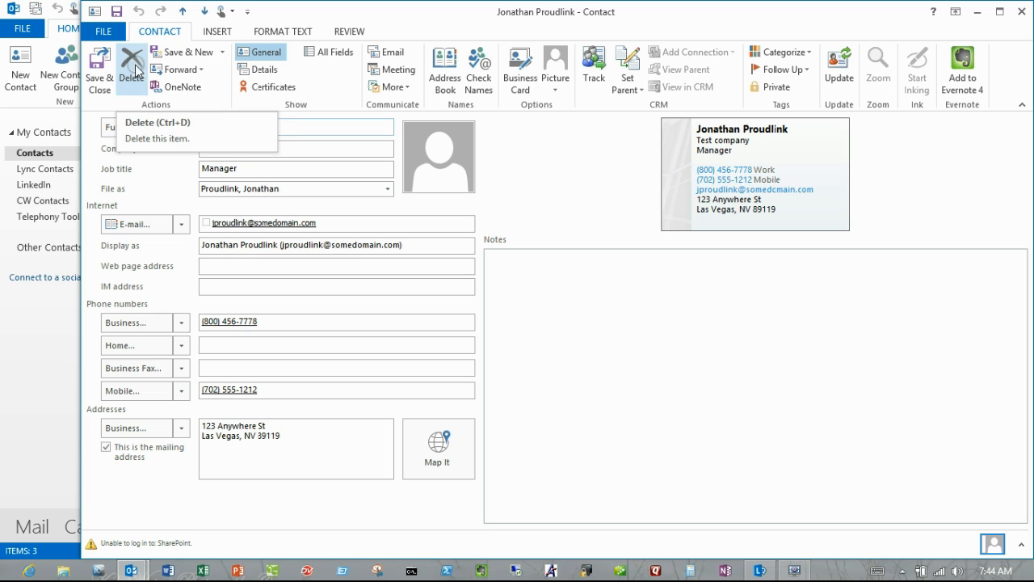
mouse_move(417, 287)
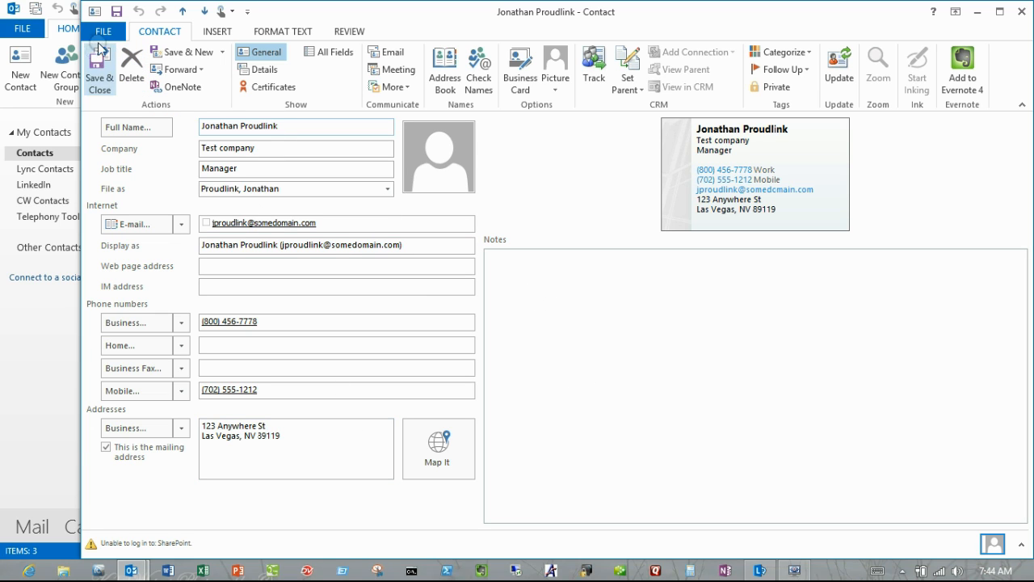
click(104, 31)
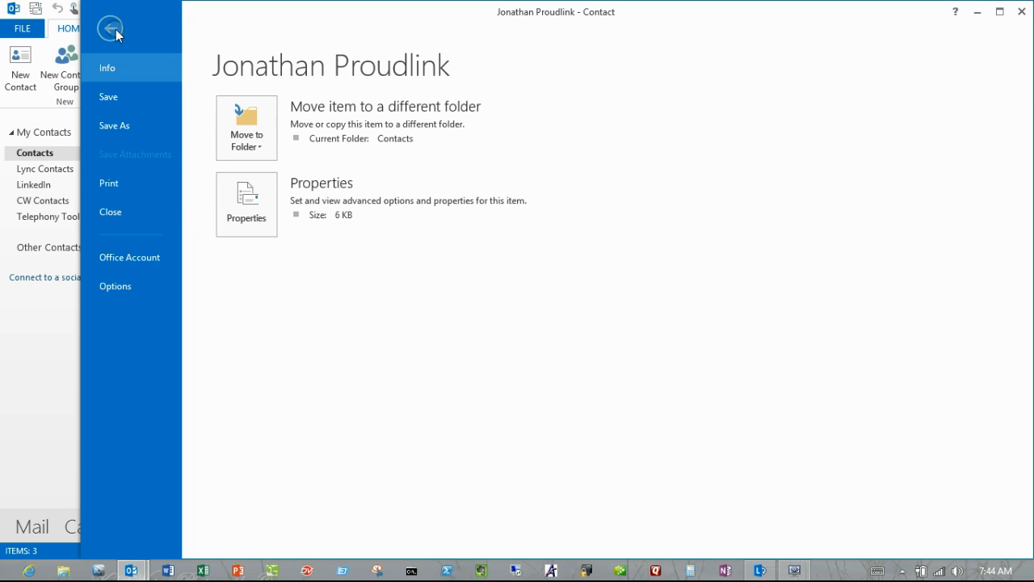
click(110, 27)
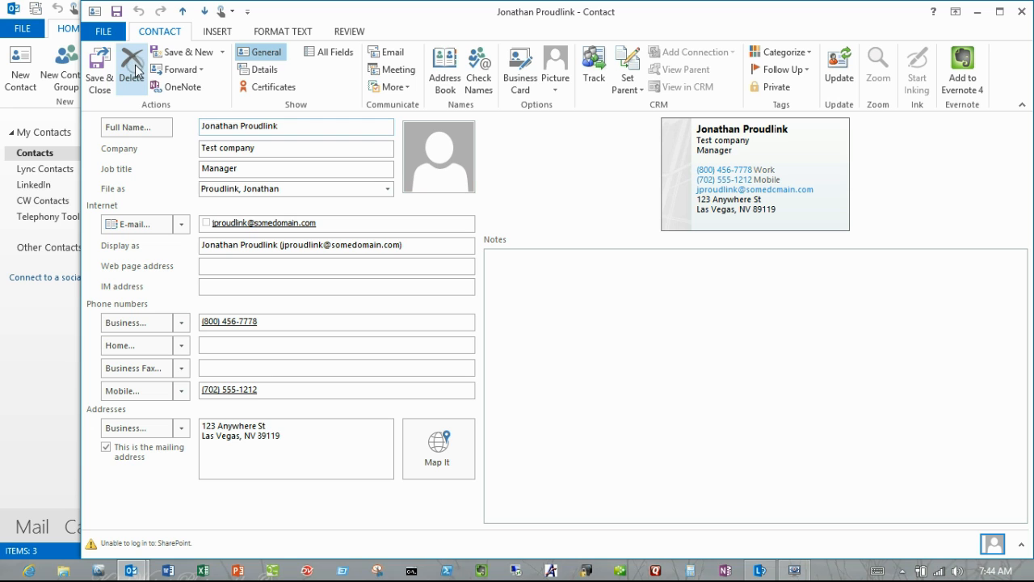
mouse_move(133, 68)
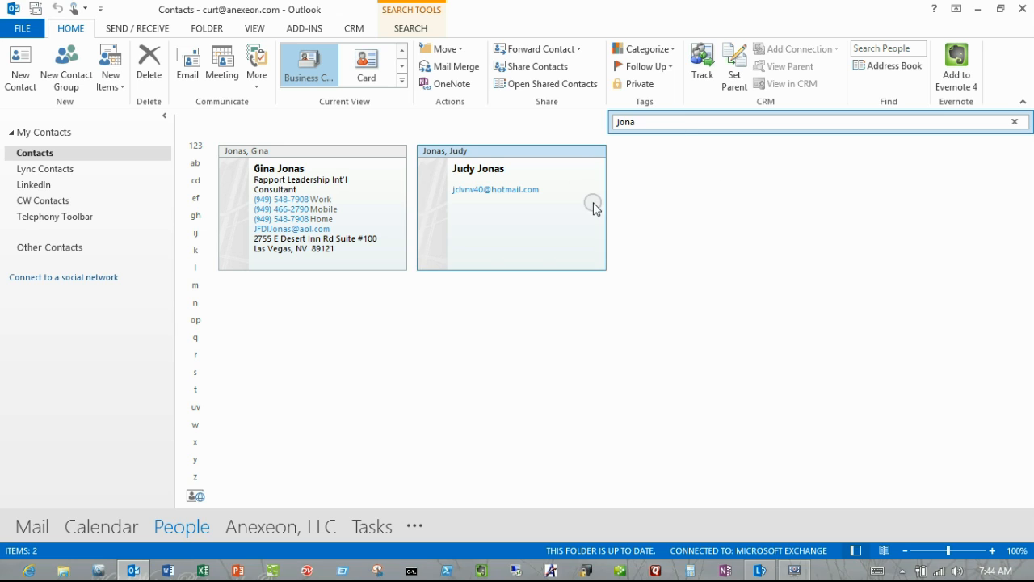
mouse_move(675, 370)
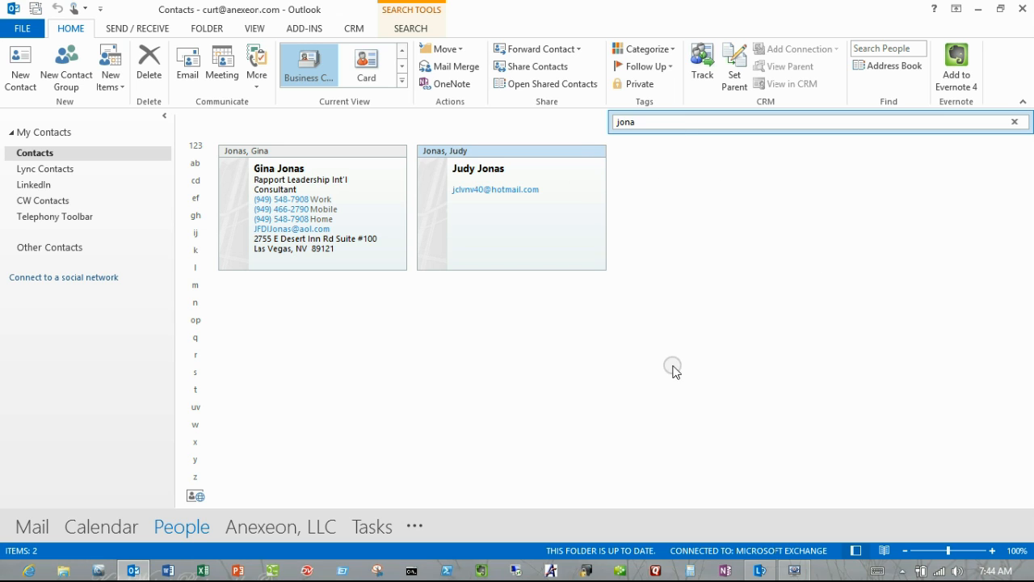
mouse_move(475, 395)
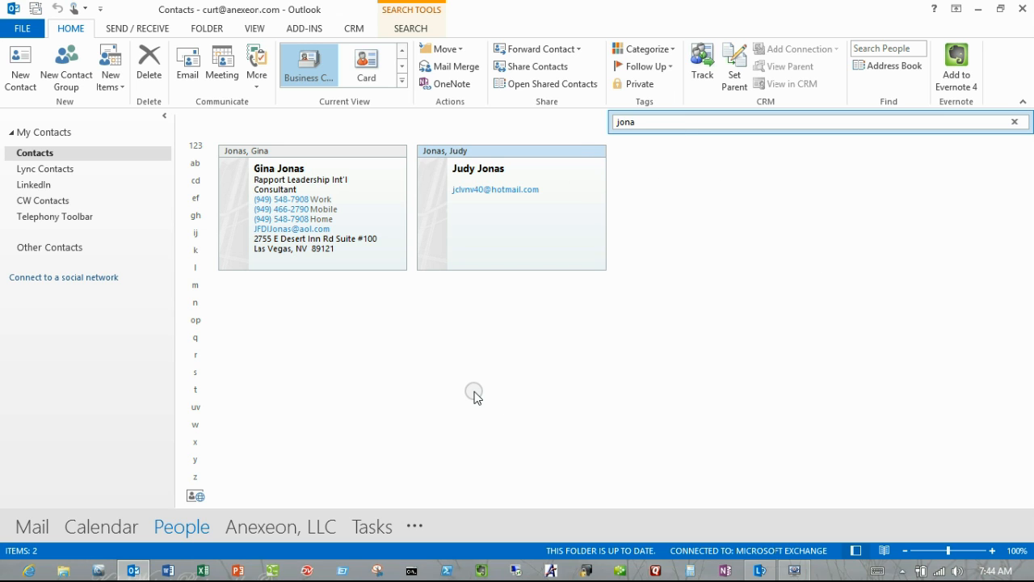
mouse_move(888, 87)
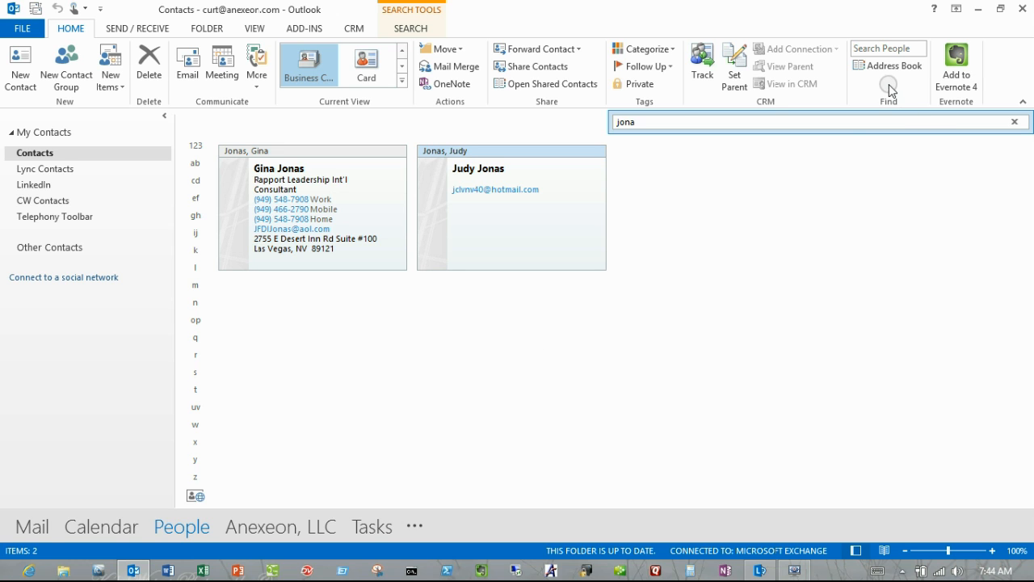
click(889, 65)
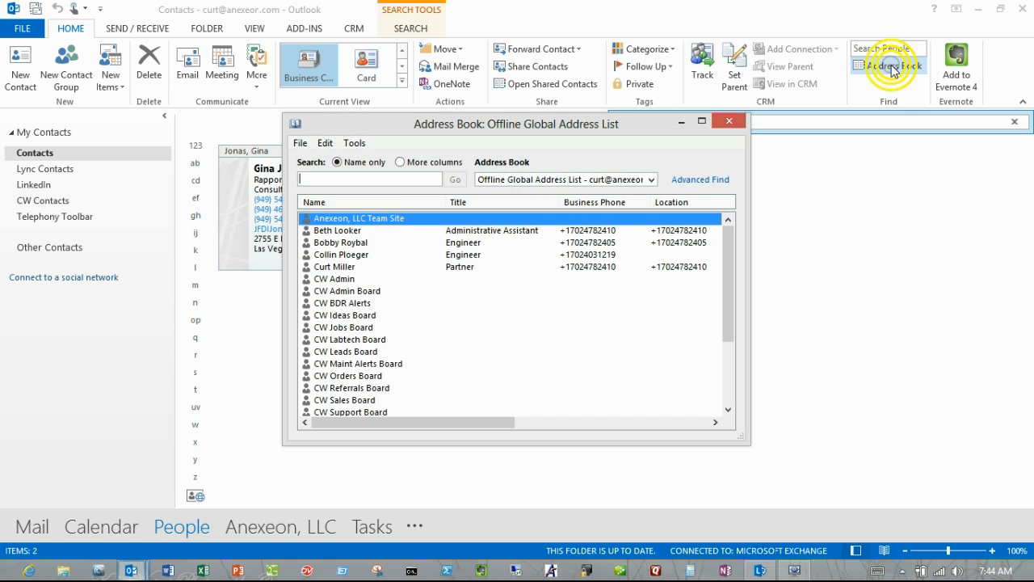
click(652, 178)
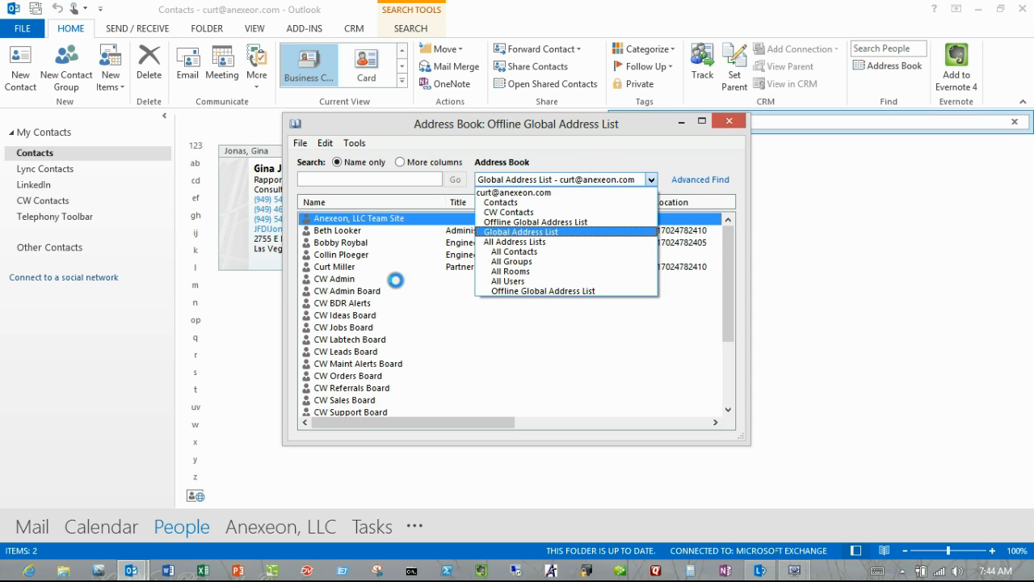
click(521, 233)
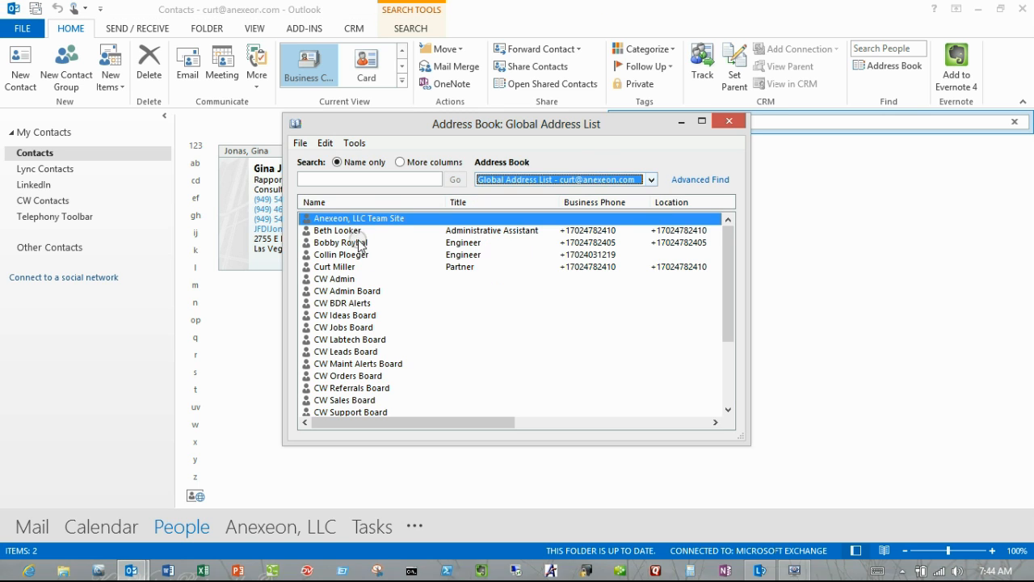
right_click(339, 242)
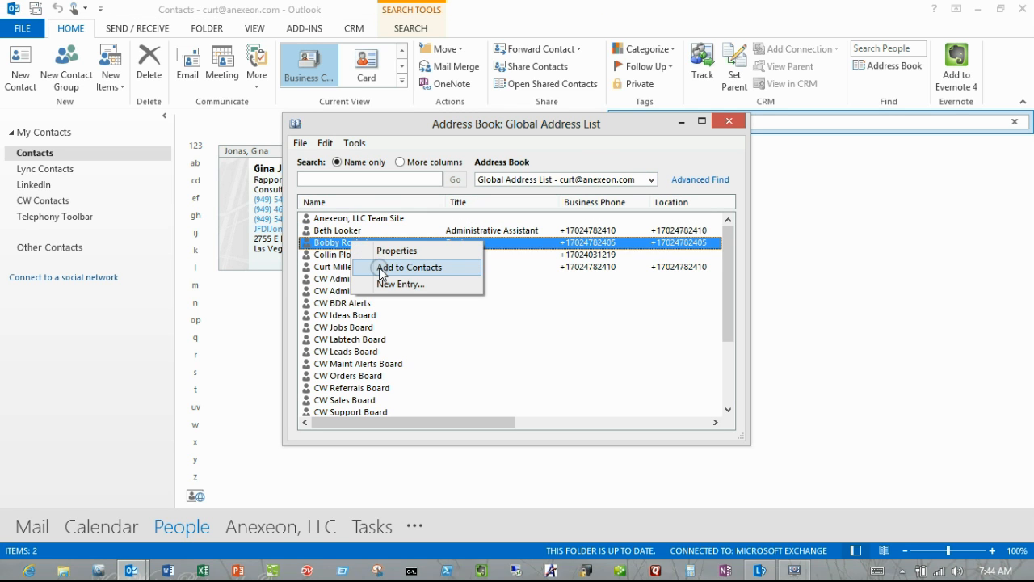
mouse_move(404, 268)
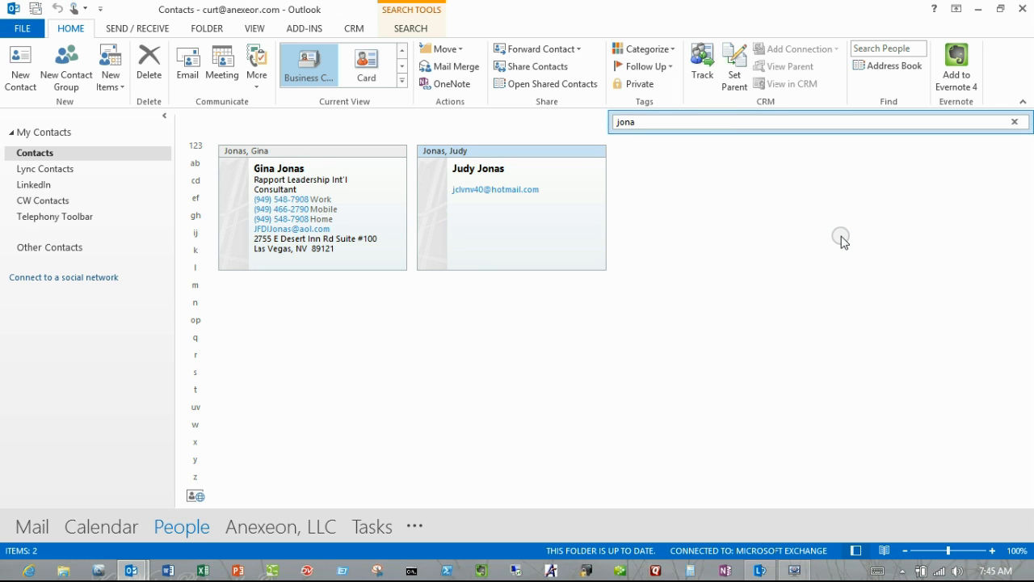
mouse_move(667, 191)
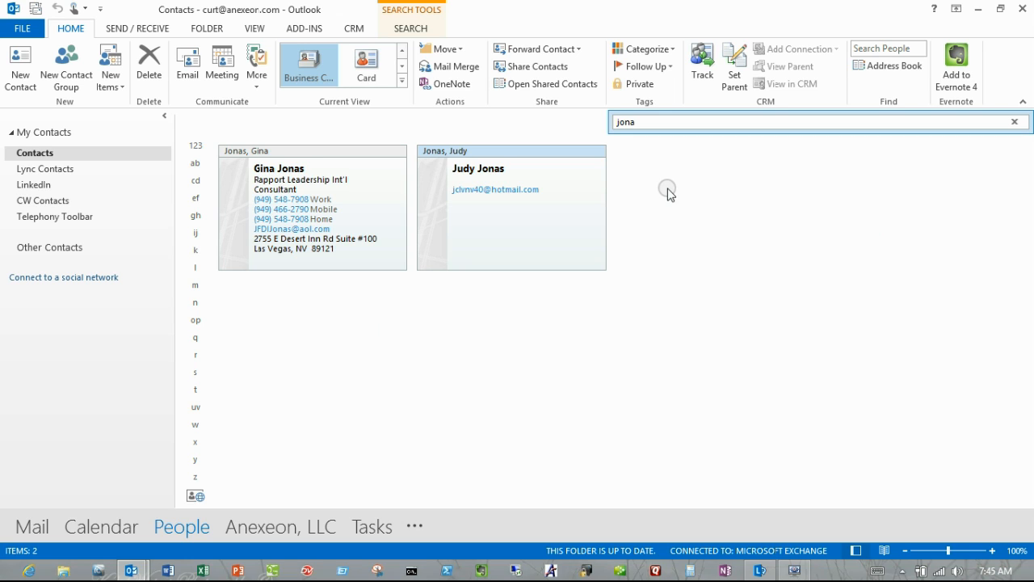
mouse_move(611, 187)
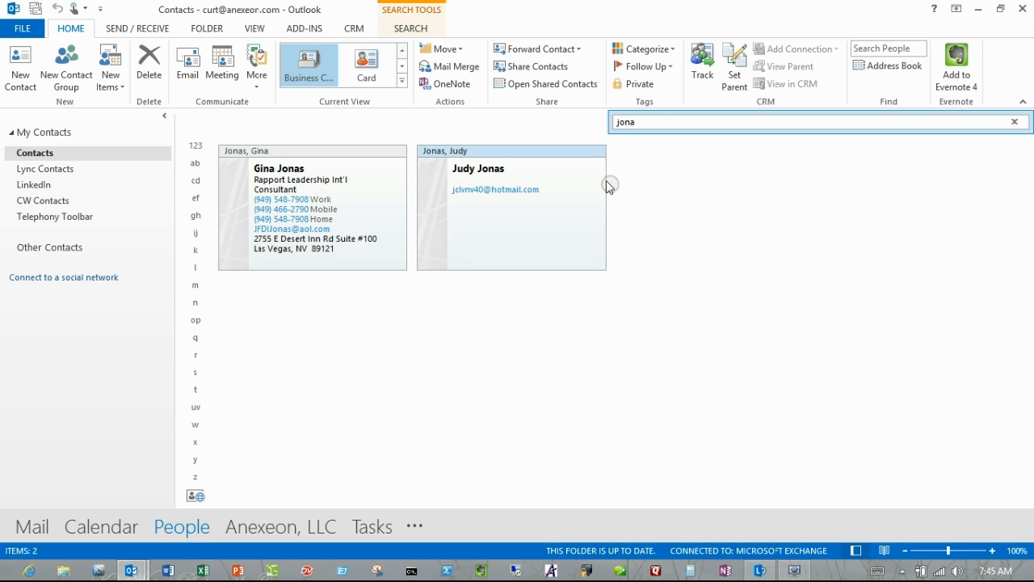
mouse_move(566, 516)
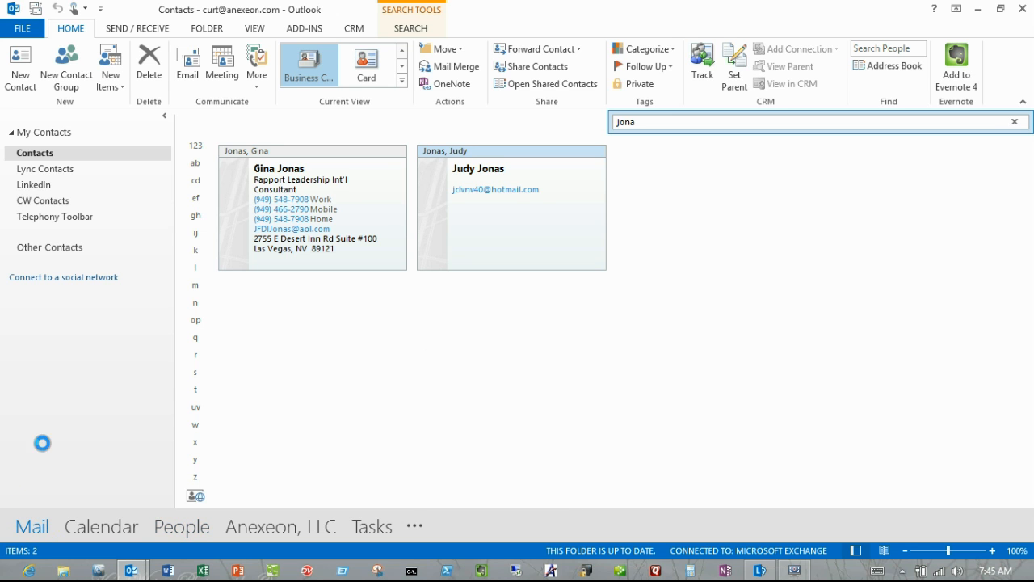
- Switch from contacts back to the mail view
click(32, 526)
text(beth)
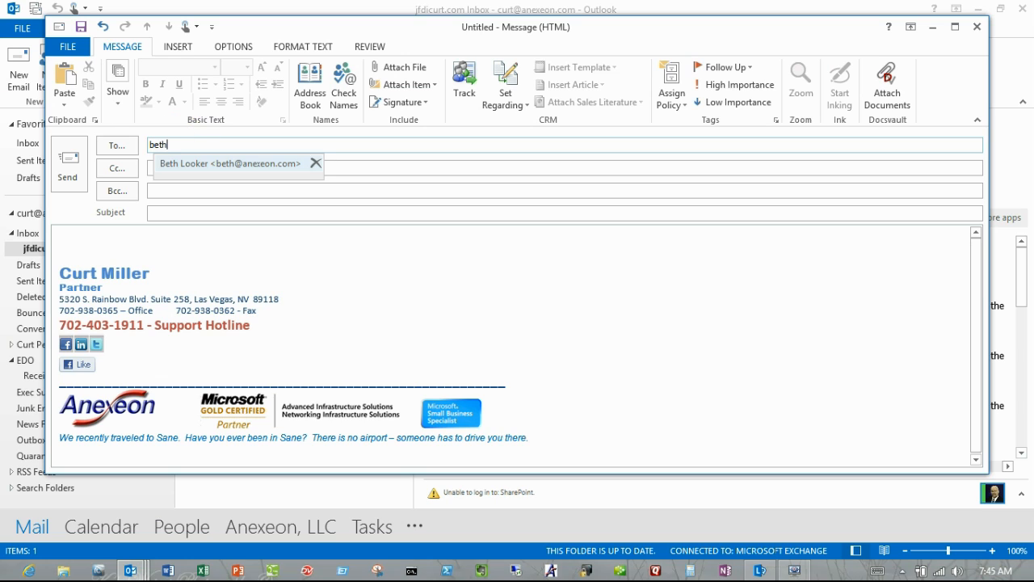
mouse_move(314, 163)
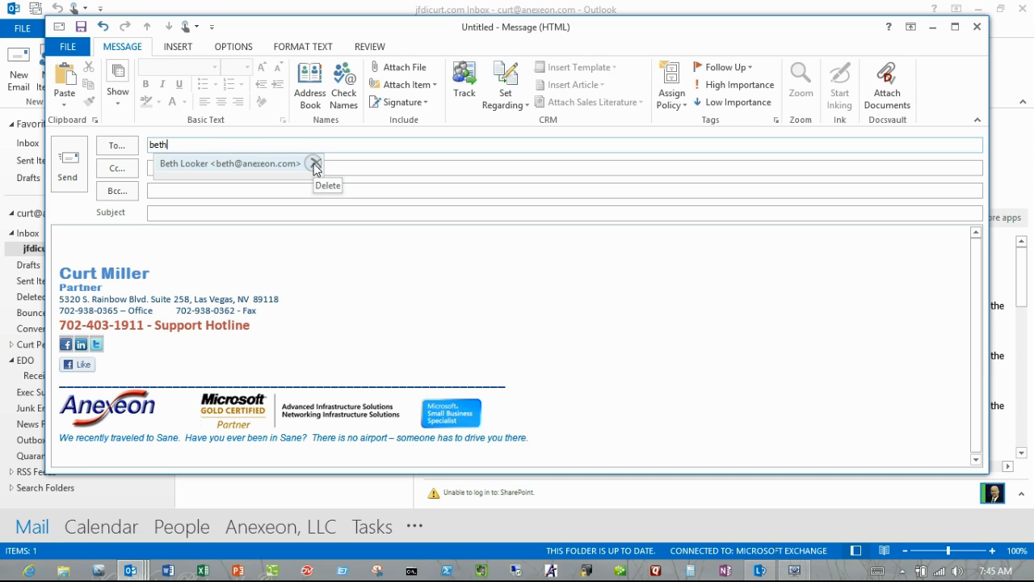
mouse_move(885, 84)
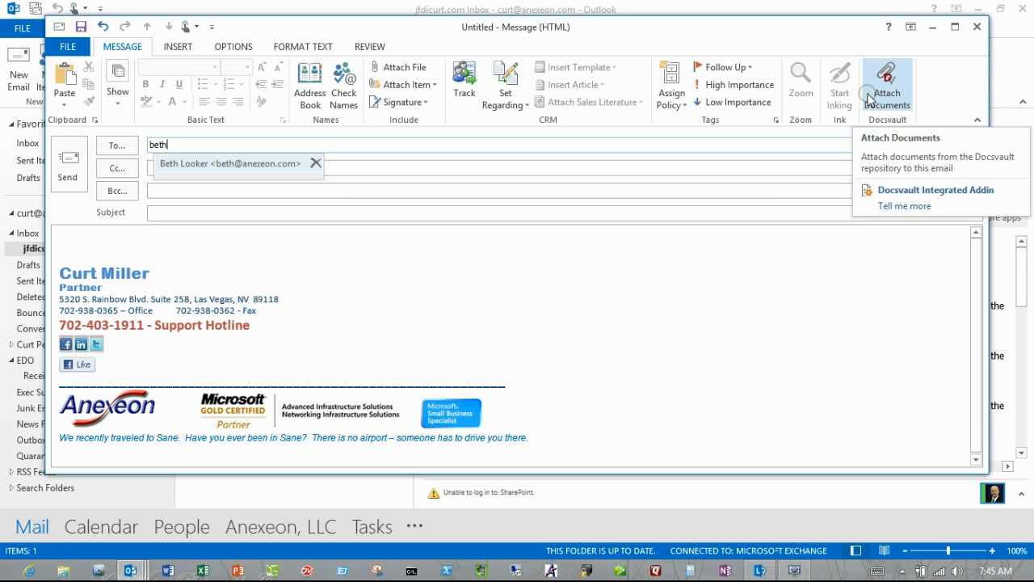